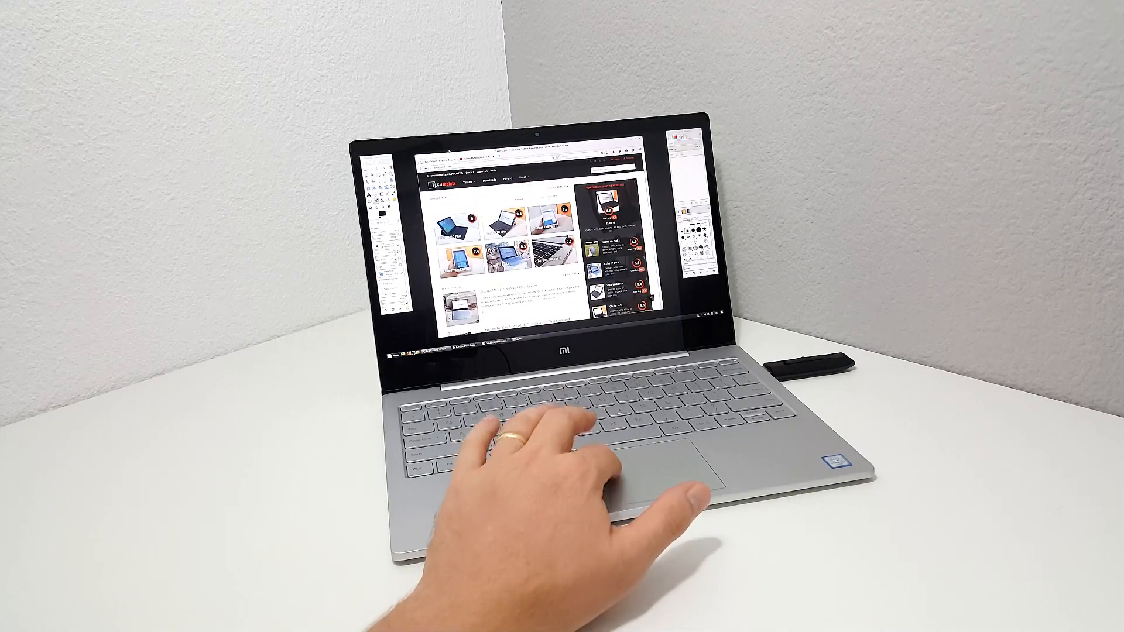
# Scroll down while the installer's secure boot error dialog stays open.
pyautogui.scroll(-3)
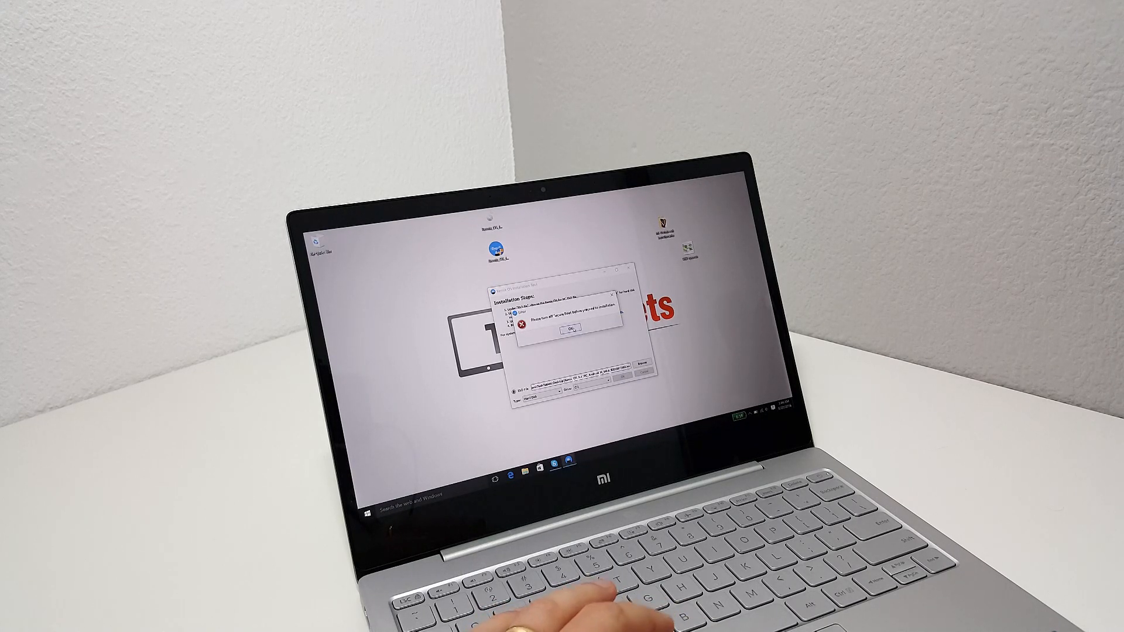
# Confirm OK on the secure boot error, leaving the installation window open.
pyautogui.click(566, 329)
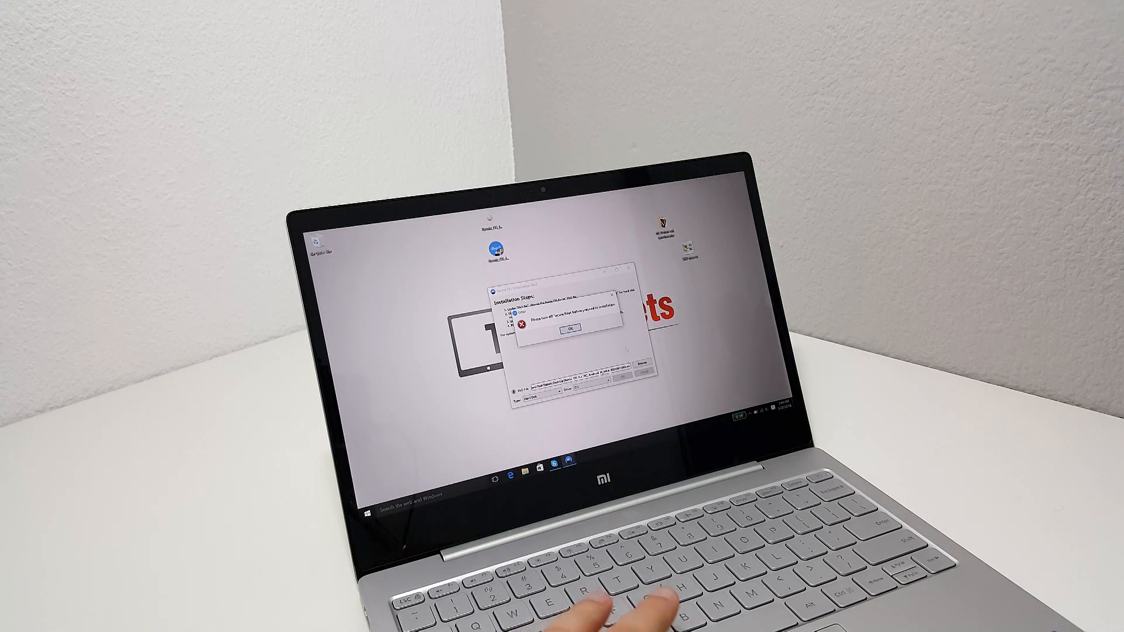
pyautogui.click(569, 329)
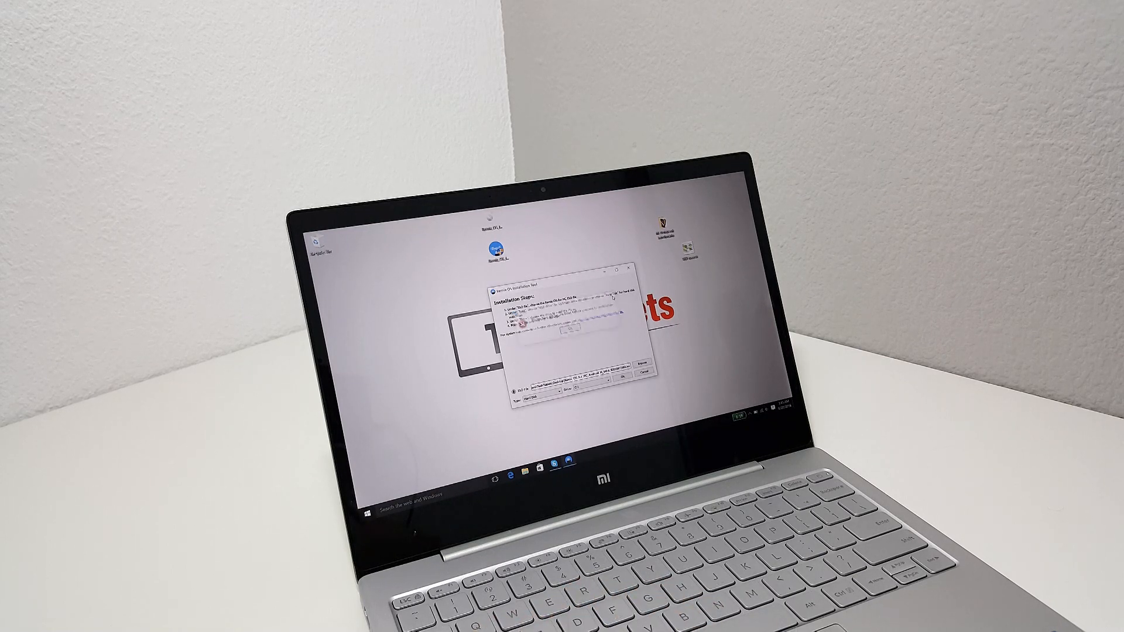